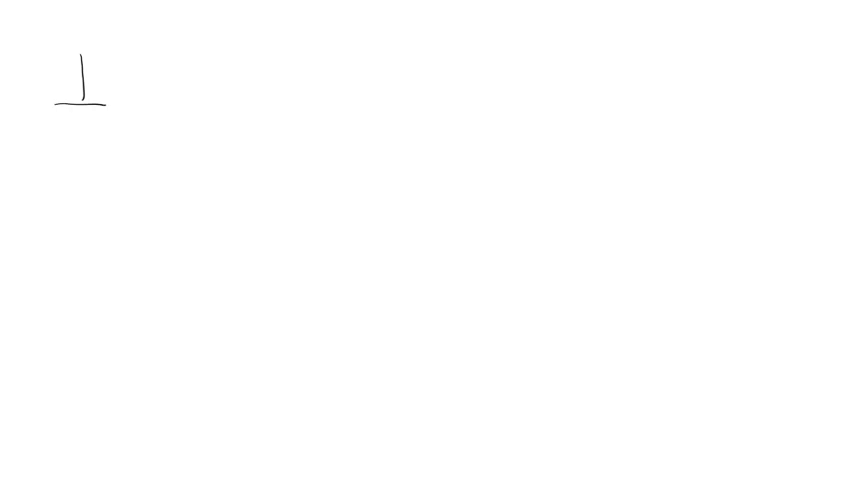
# - Draw the first circuit's battery wire and extend it along the top toward the right
pyautogui.moveTo(80, 48); pyautogui.dragTo(182, 60)
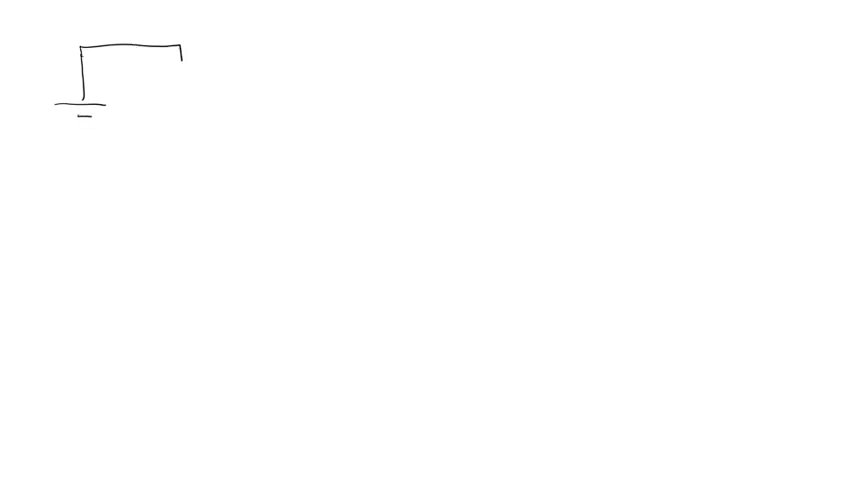
pyautogui.moveTo(180, 56); pyautogui.dragTo(156, 170)
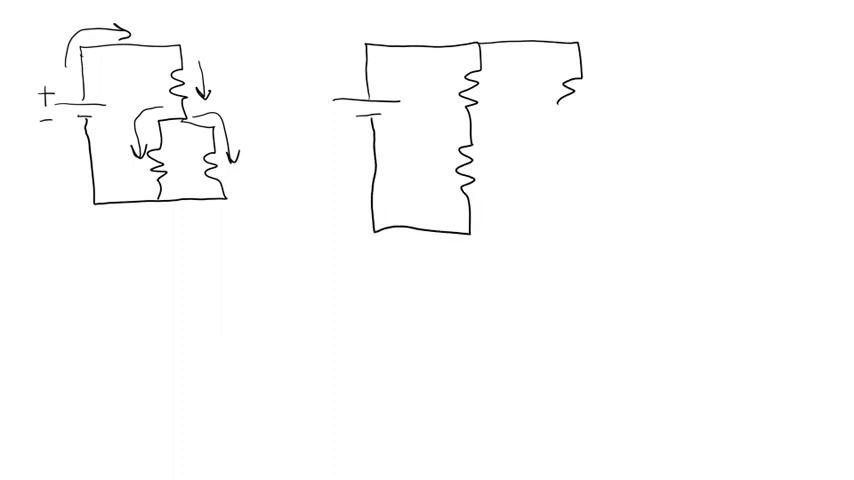
# - Draw the right branch of the second circuit and mark a node on its top wire
pyautogui.moveTo(560, 96); pyautogui.dragTo(560, 240)
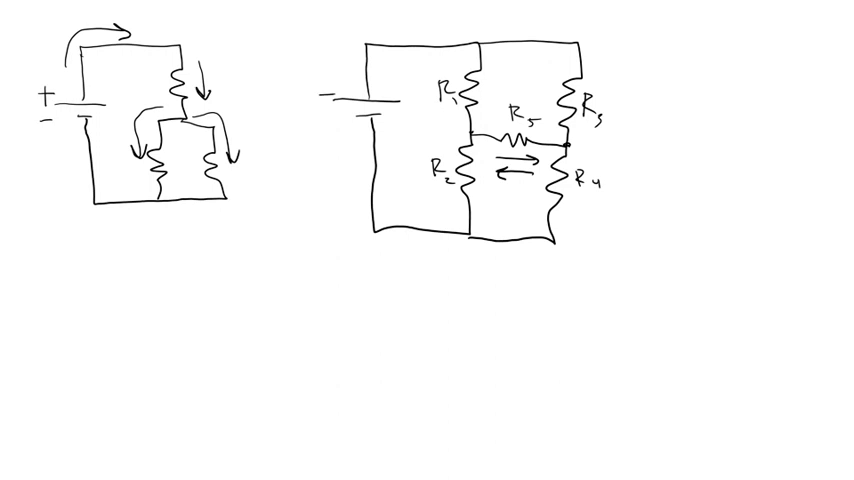
pyautogui.click(330, 104)
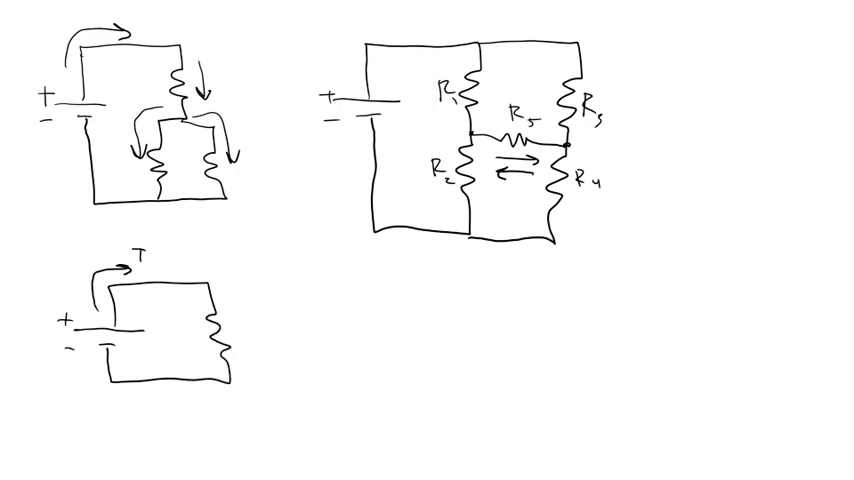
# - Write the current label I beside the arrow on the small circuit
pyautogui.write('I')
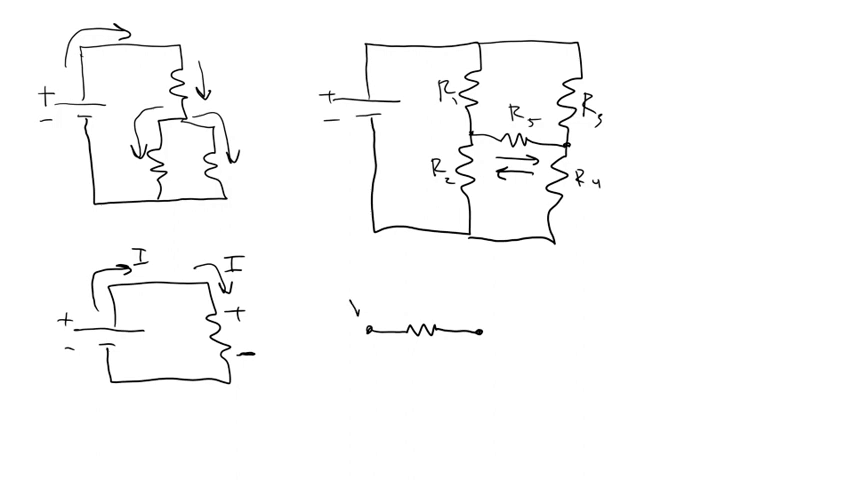
# - Label the lone resistor's ends V_A and V_B and write + and − beneath it
pyautogui.write('A')
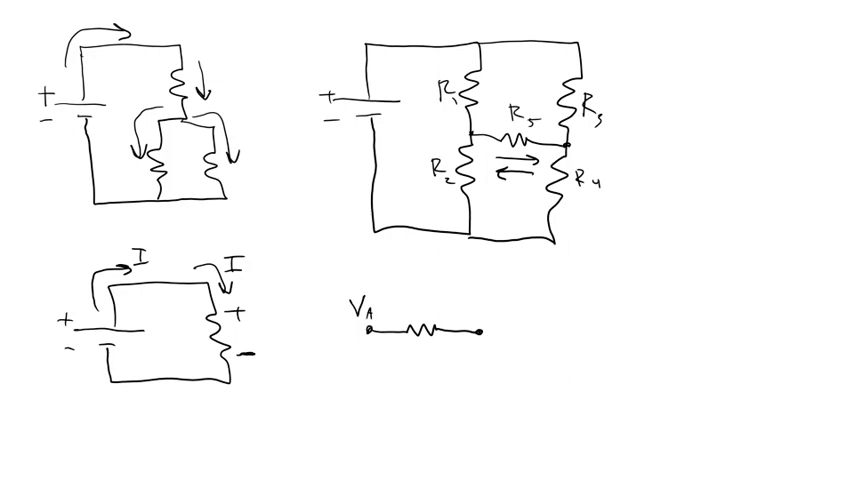
pyautogui.write('VB')
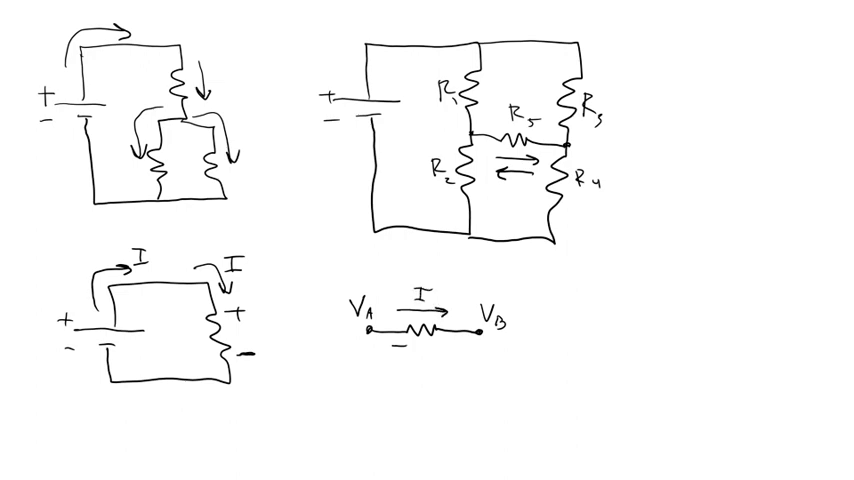
pyautogui.write('+ -')
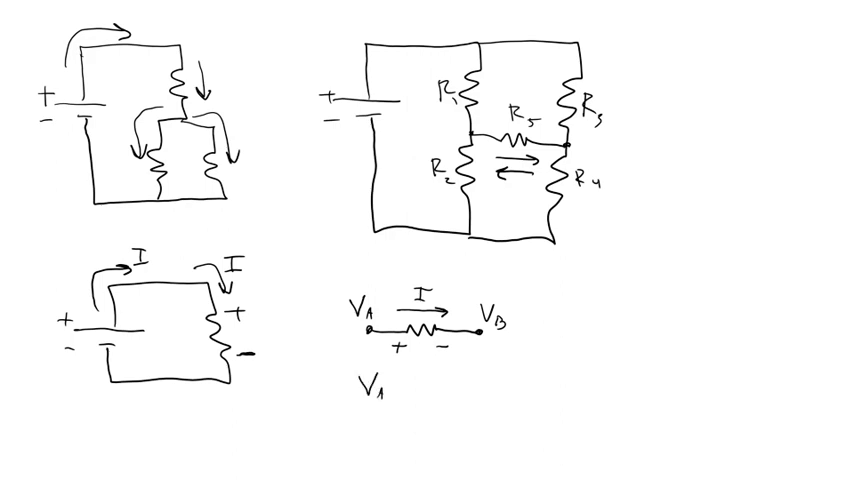
# - Write Ohm's law V_A − V_B = I R under the resistor
pyautogui.write('-V_B')
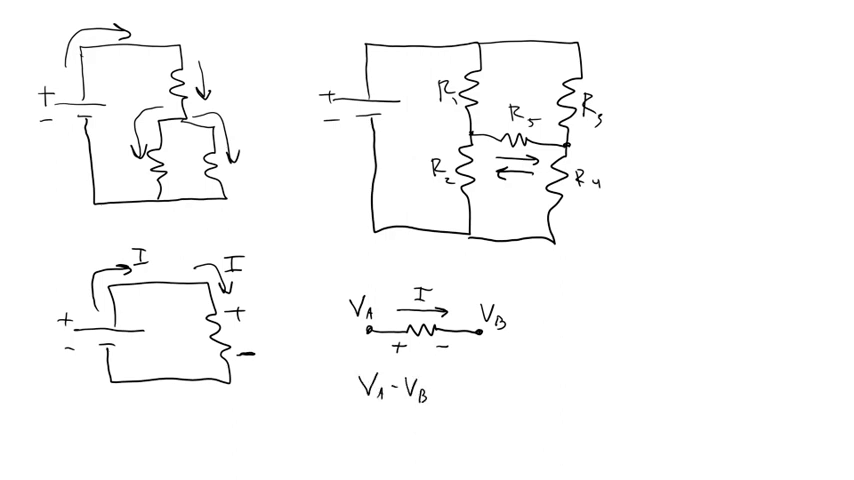
pyautogui.write('= I')
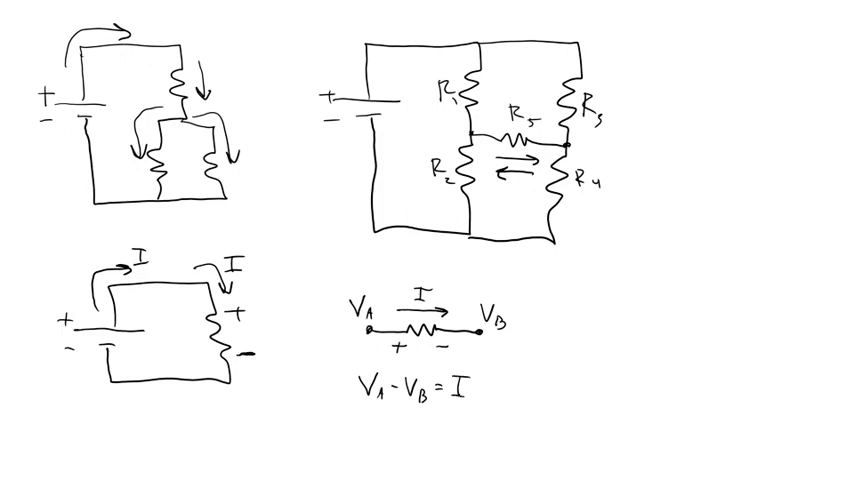
pyautogui.write('R')
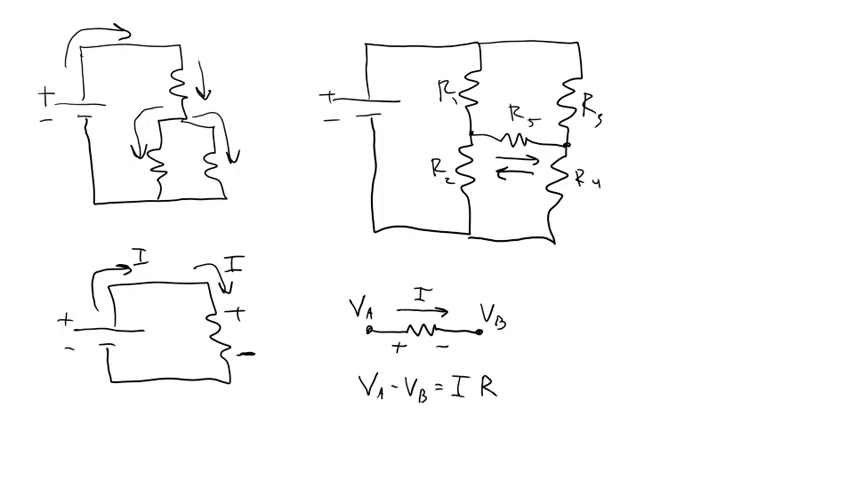
# - Write the note V_A > V_B → I > 0 to the right
pyautogui.write('V_A')
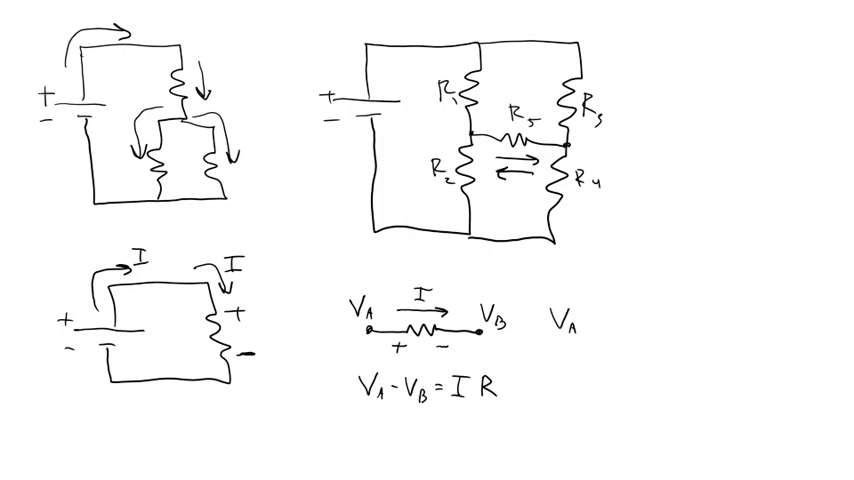
pyautogui.write('>V_B →')
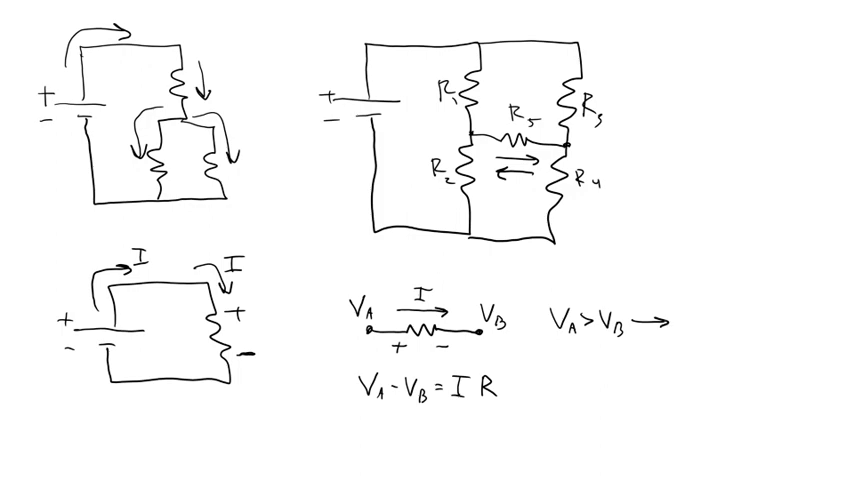
pyautogui.write('I>')
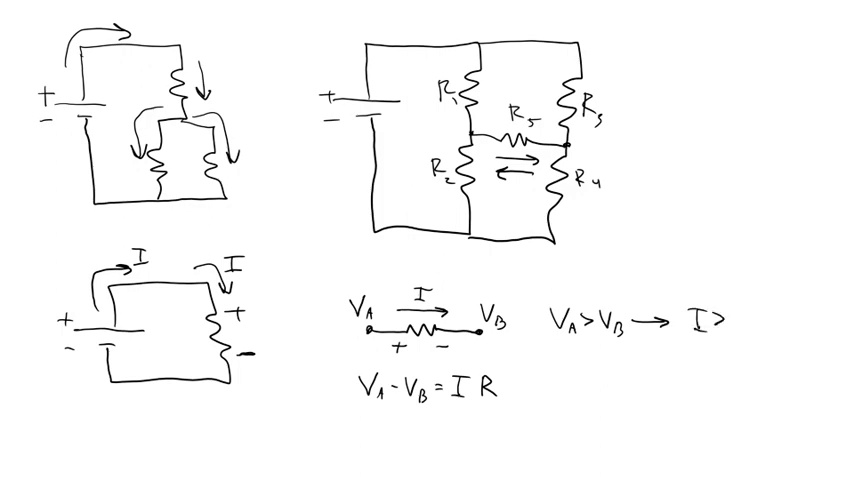
pyautogui.write('0')
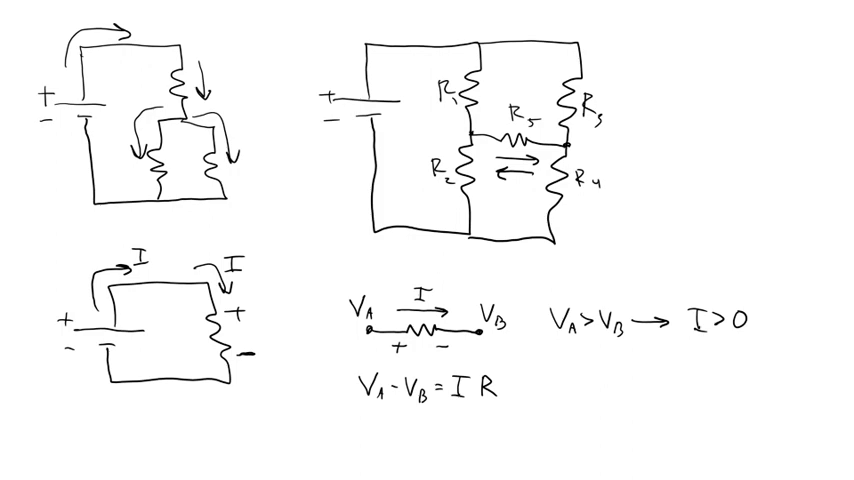
# - Write the first example: R = 1Ω, V_B = 1V, giving I = 1A
pyautogui.write('R=')
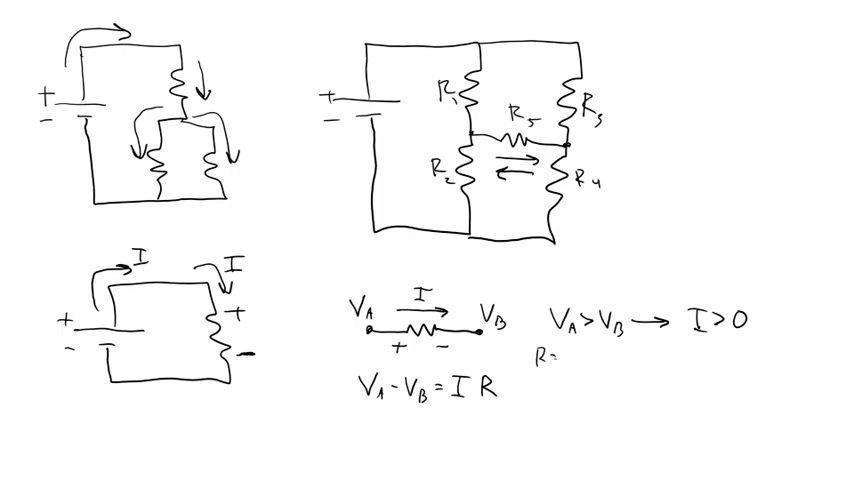
pyautogui.write('1Ω V_A=2V 1')
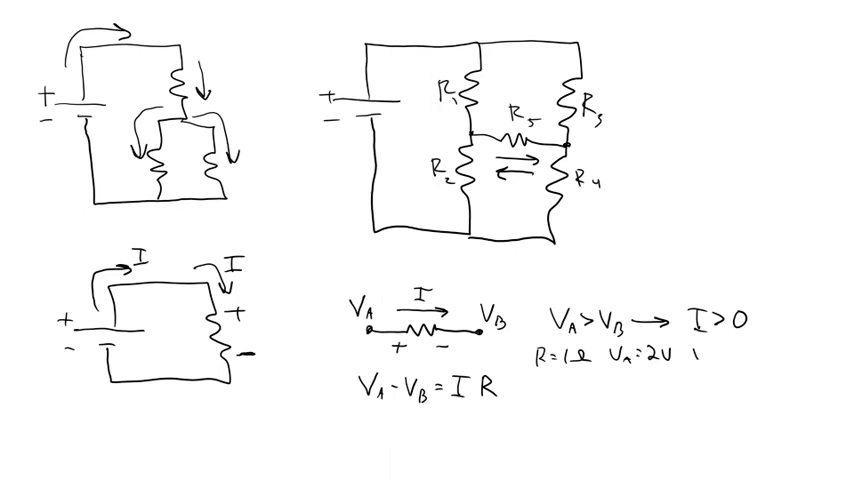
pyautogui.write('V_B=1')
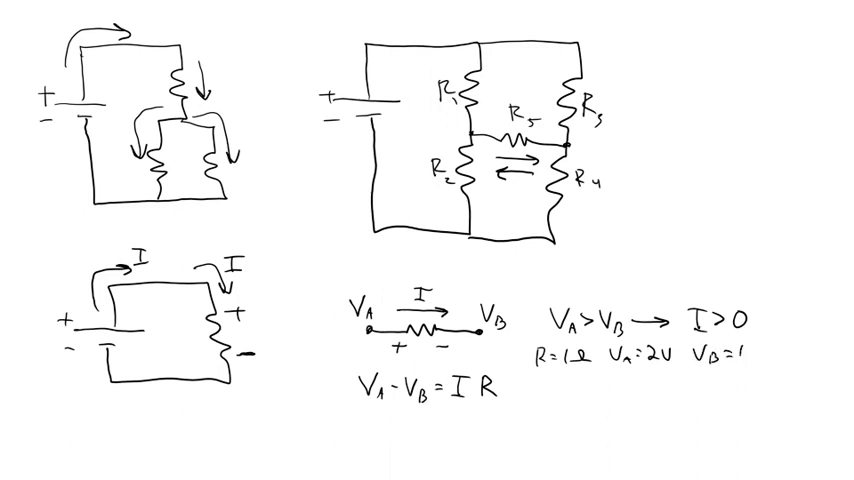
pyautogui.write('V')
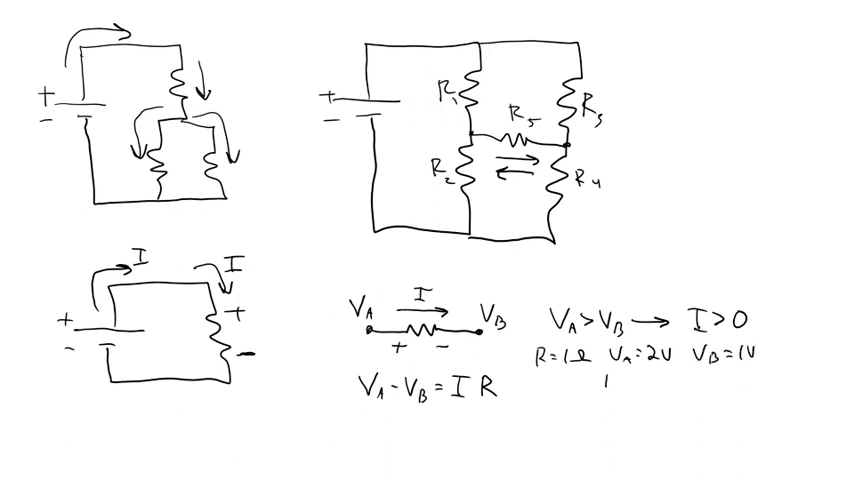
pyautogui.write('I = 1')
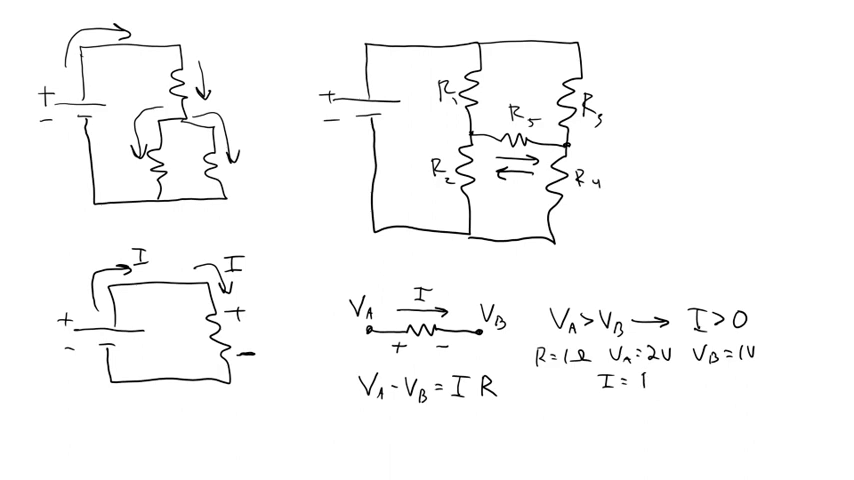
pyautogui.write('A')
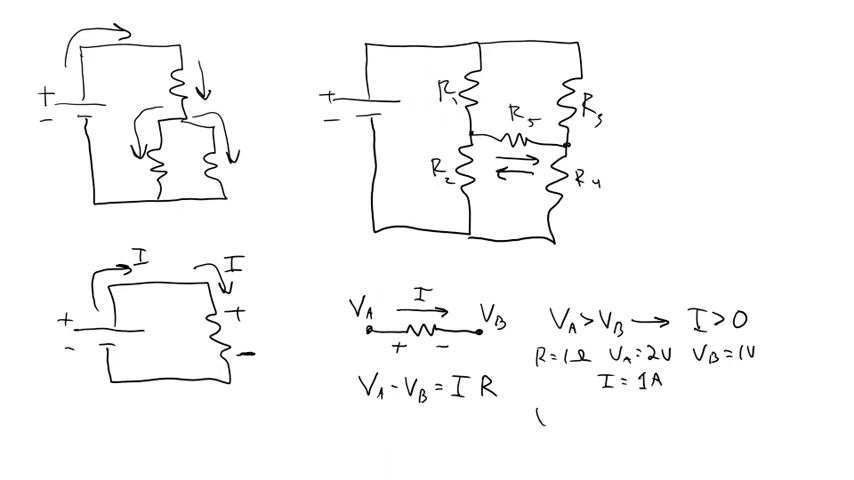
# - Write the swapped case V_B < V_A reversed, V_A = 1V, giving I = −1A
pyautogui.write('VB<')
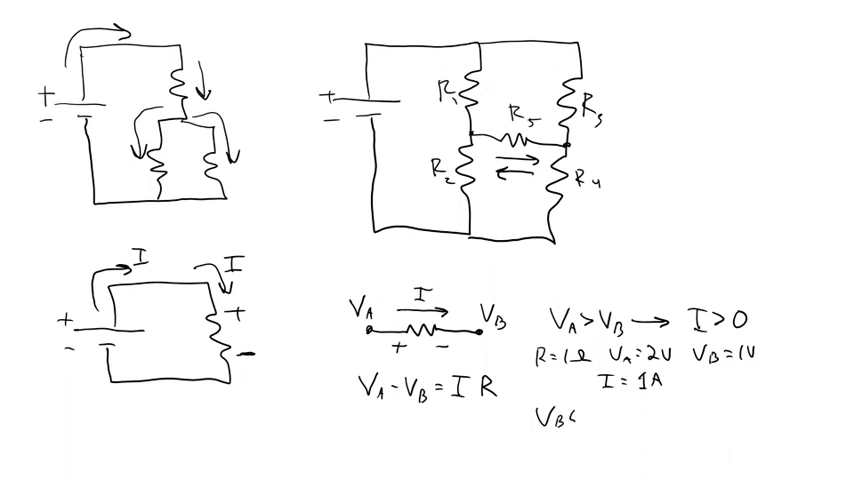
pyautogui.write('V_A')
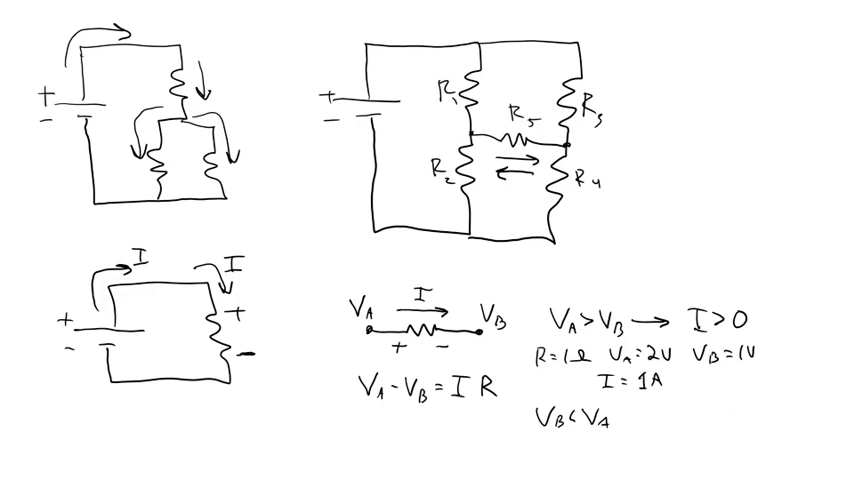
pyautogui.write('V_B=2')
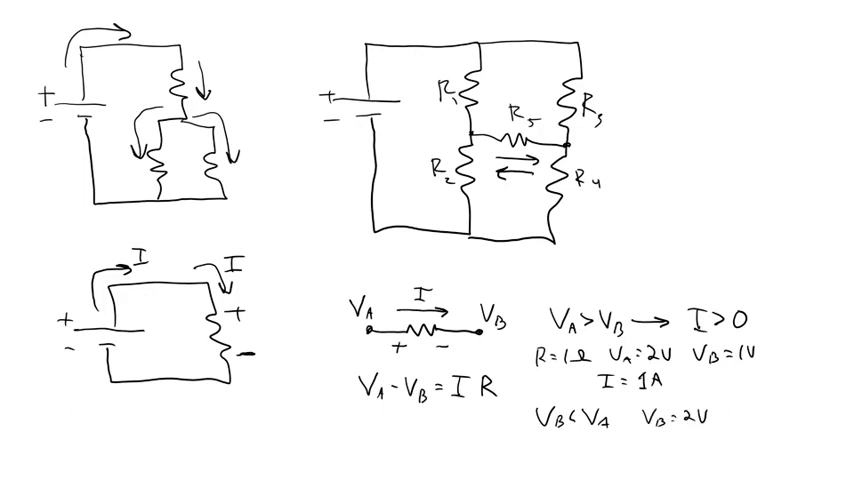
pyautogui.write('V_A')
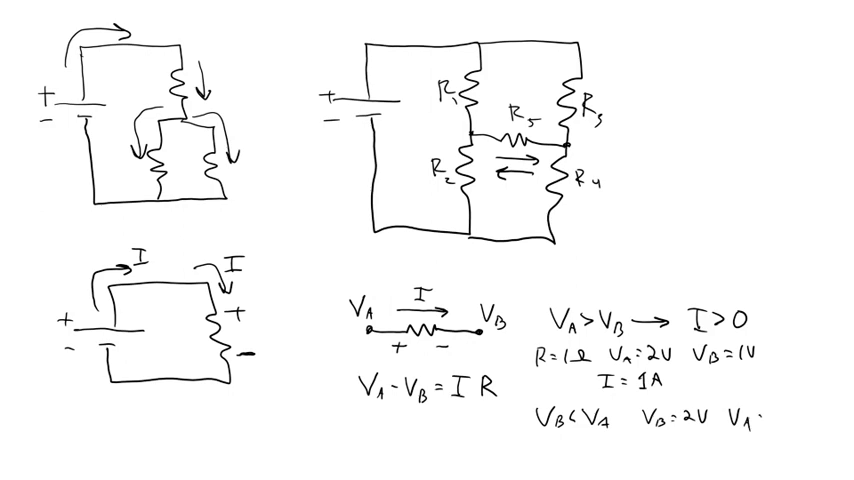
pyautogui.write('1V')
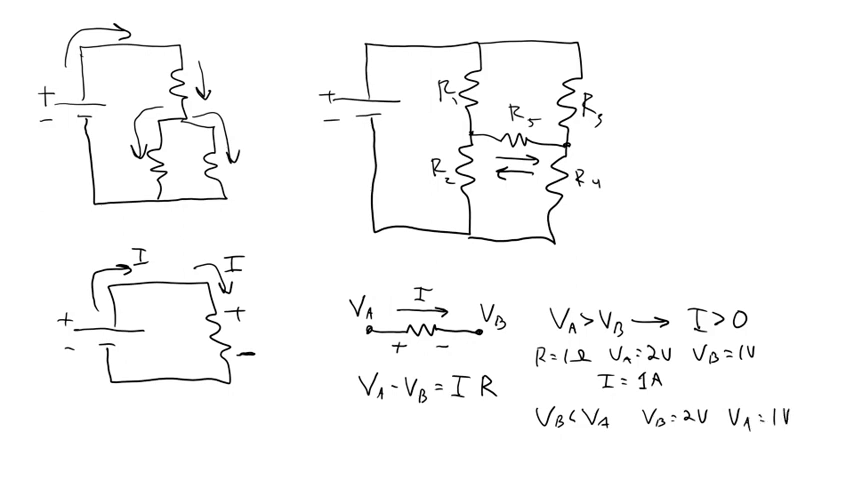
pyautogui.write('I = -1')
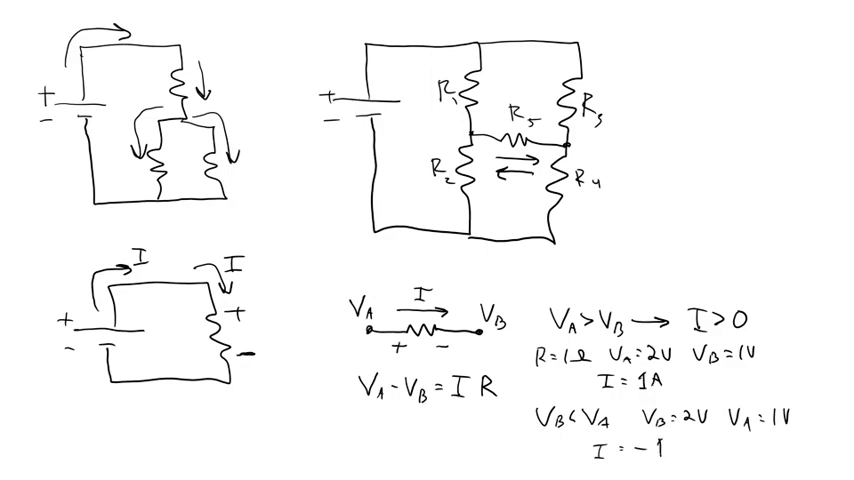
pyautogui.write('A')
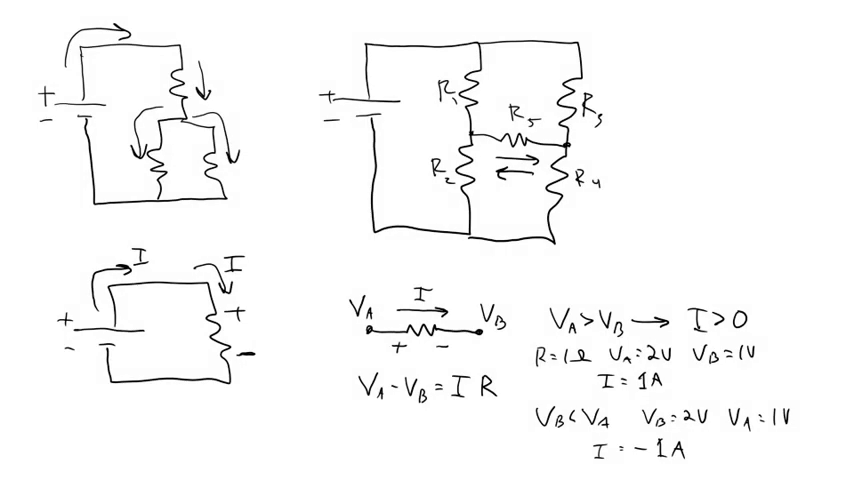